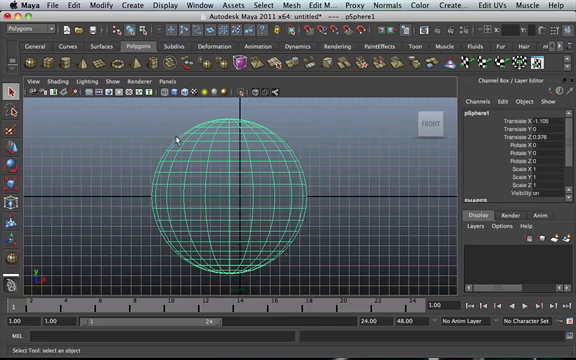
mouse_move(288, 164)
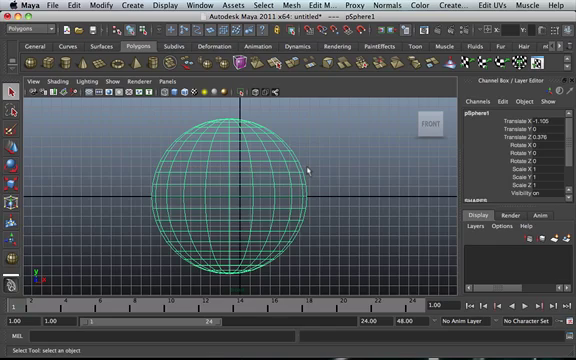
- Bring up the viewport context menu over the wireframe sphere in the four-view layout
right_click(262, 160)
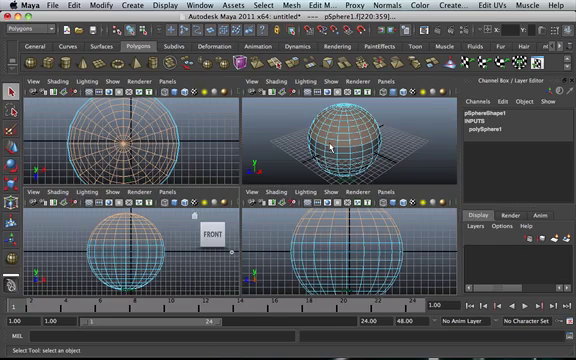
- Maximize the perspective view and extrude the sphere's open border edges upward into a cup wall
key(space)
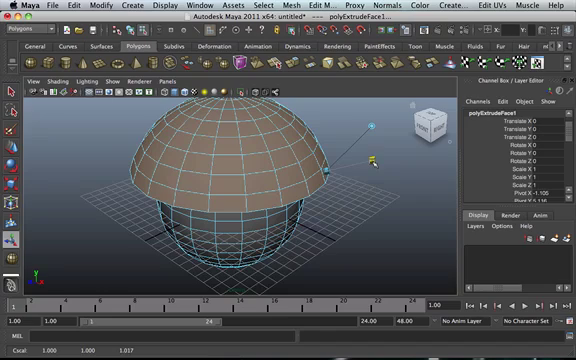
key(e)
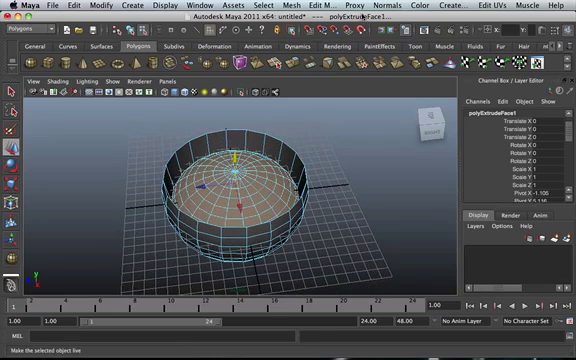
- Browse the Edit Mesh commands to reach the Insert Edge Loop Tool for the cup
click(324, 8)
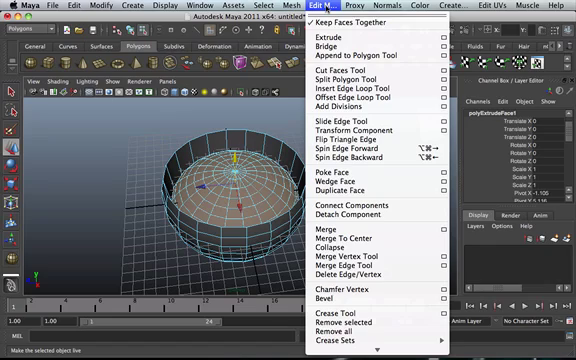
mouse_move(360, 92)
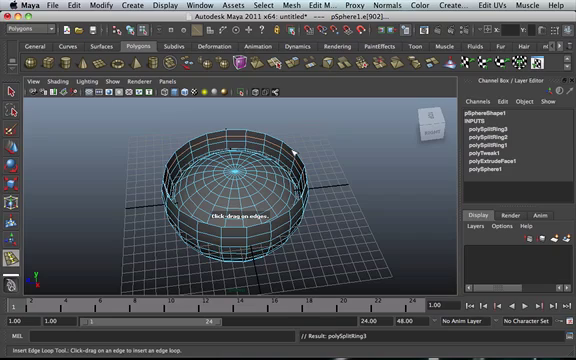
mouse_move(260, 172)
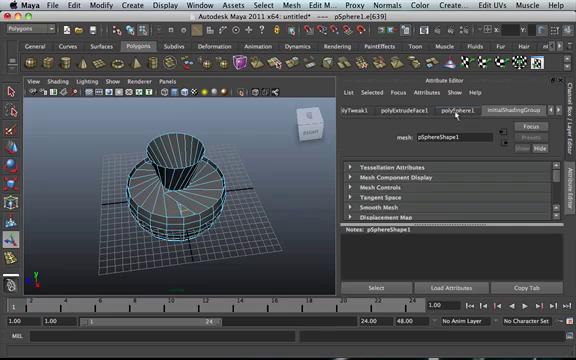
- Show the cup's pSphere shape node in the Attribute Editor for inspection
click(456, 112)
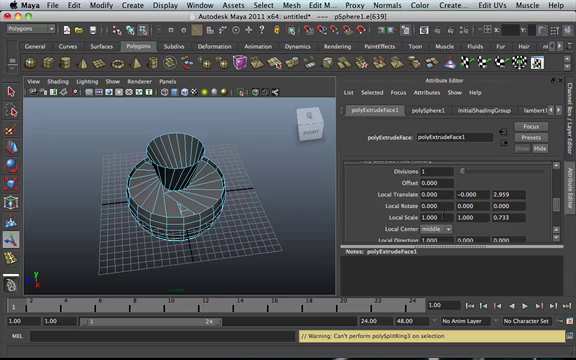
- Scroll the polyExtrudeFace node to reveal its Offset and Local Translate settings
scroll(down, 3)
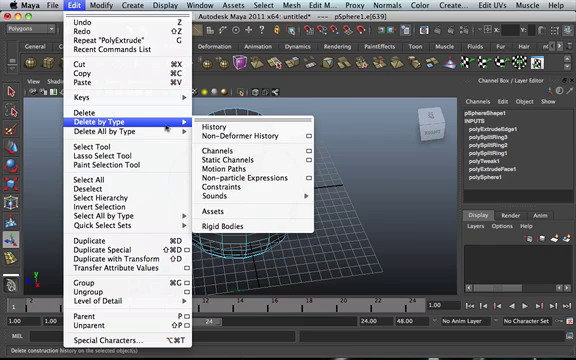
mouse_move(240, 136)
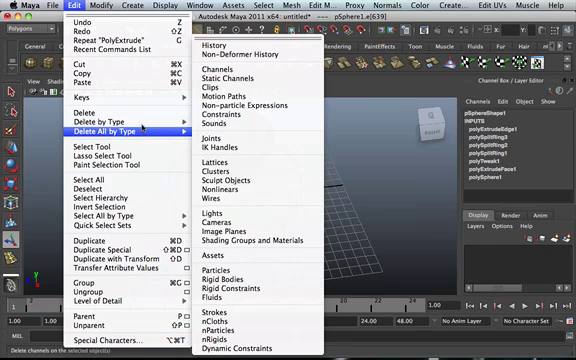
mouse_move(150, 126)
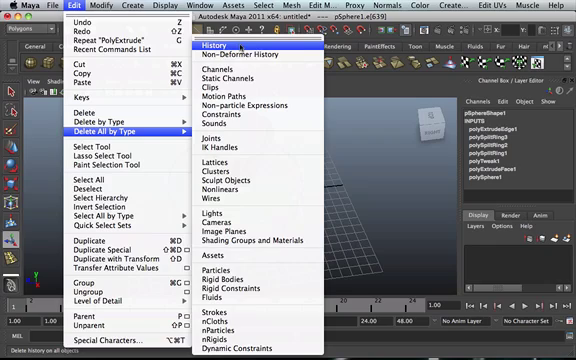
mouse_move(258, 72)
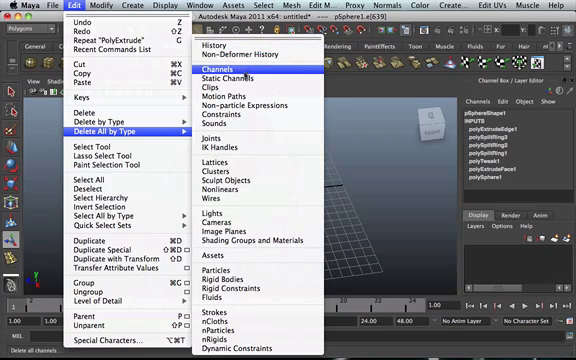